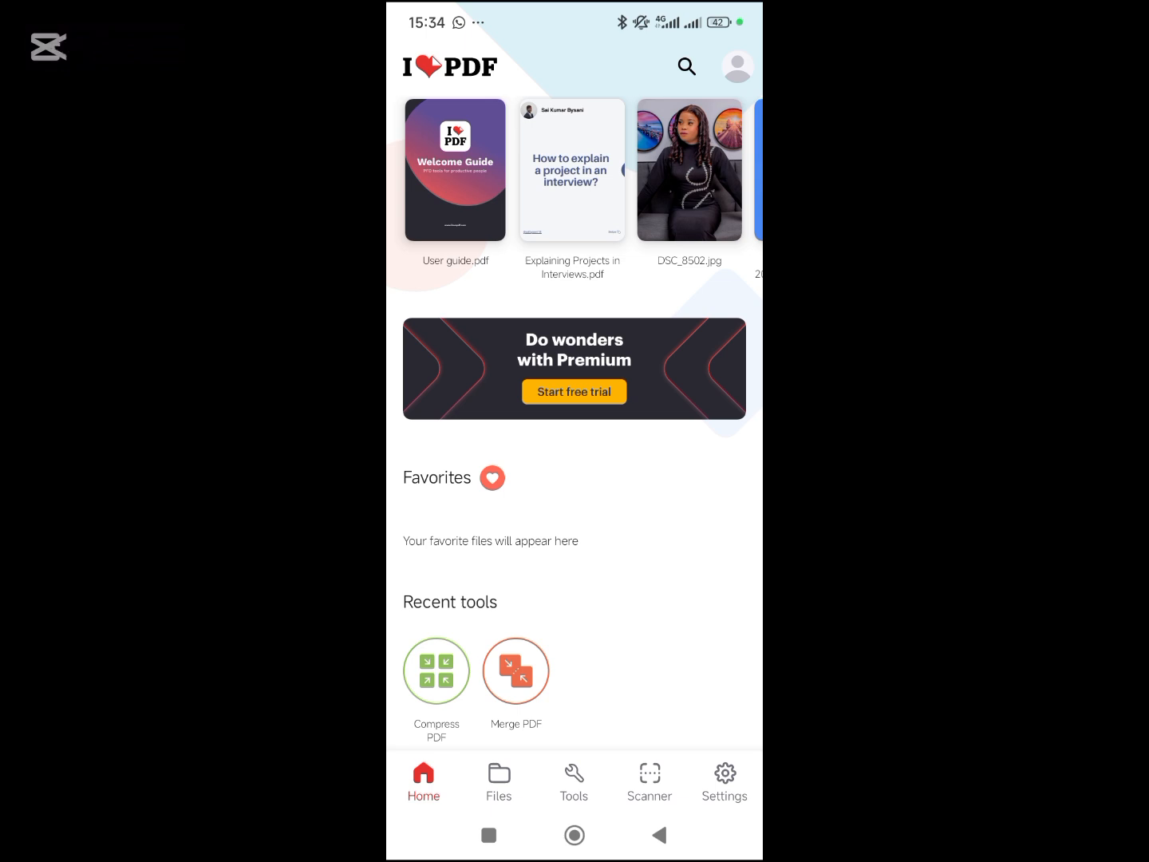
- Show the full list of iLovePDF tools from the bottom Tools tab
left_click(574, 781)
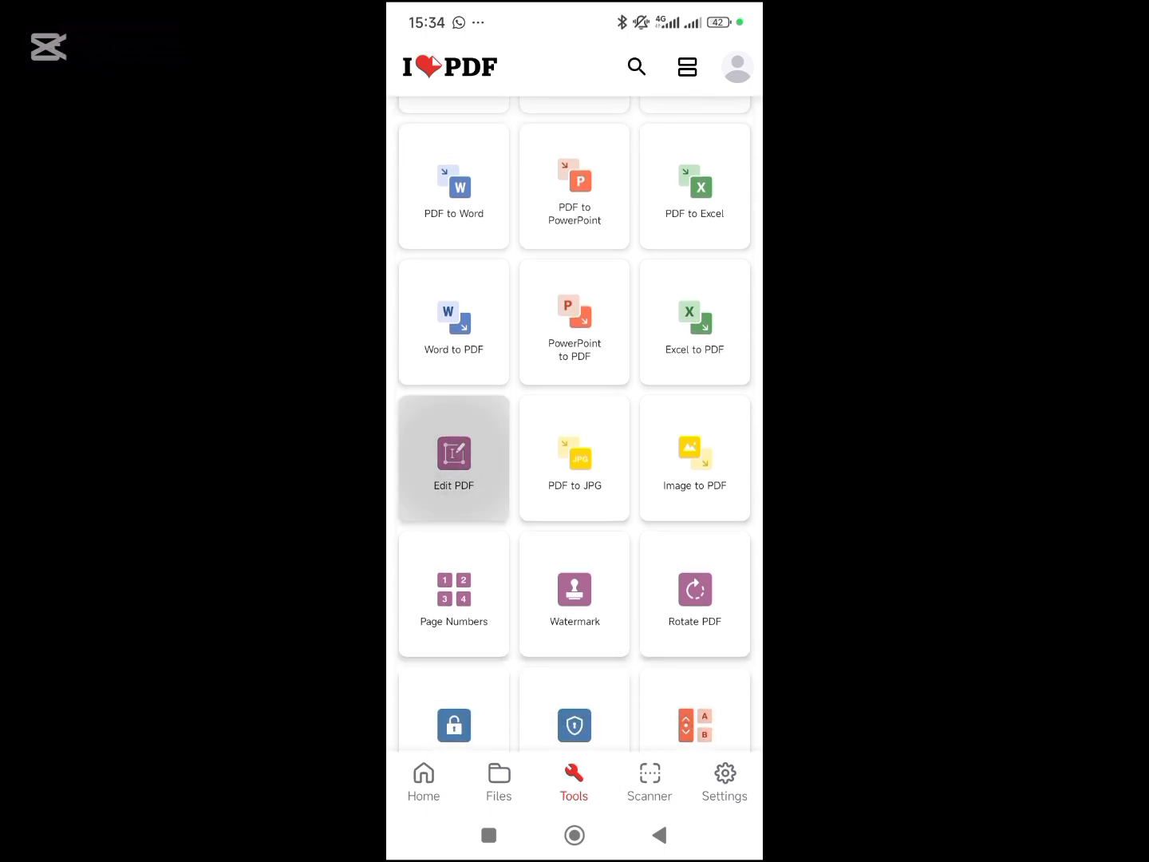
- Open '21 Lessons for the 21st Century' from the Download folder in Edit PDF
left_click(454, 458)
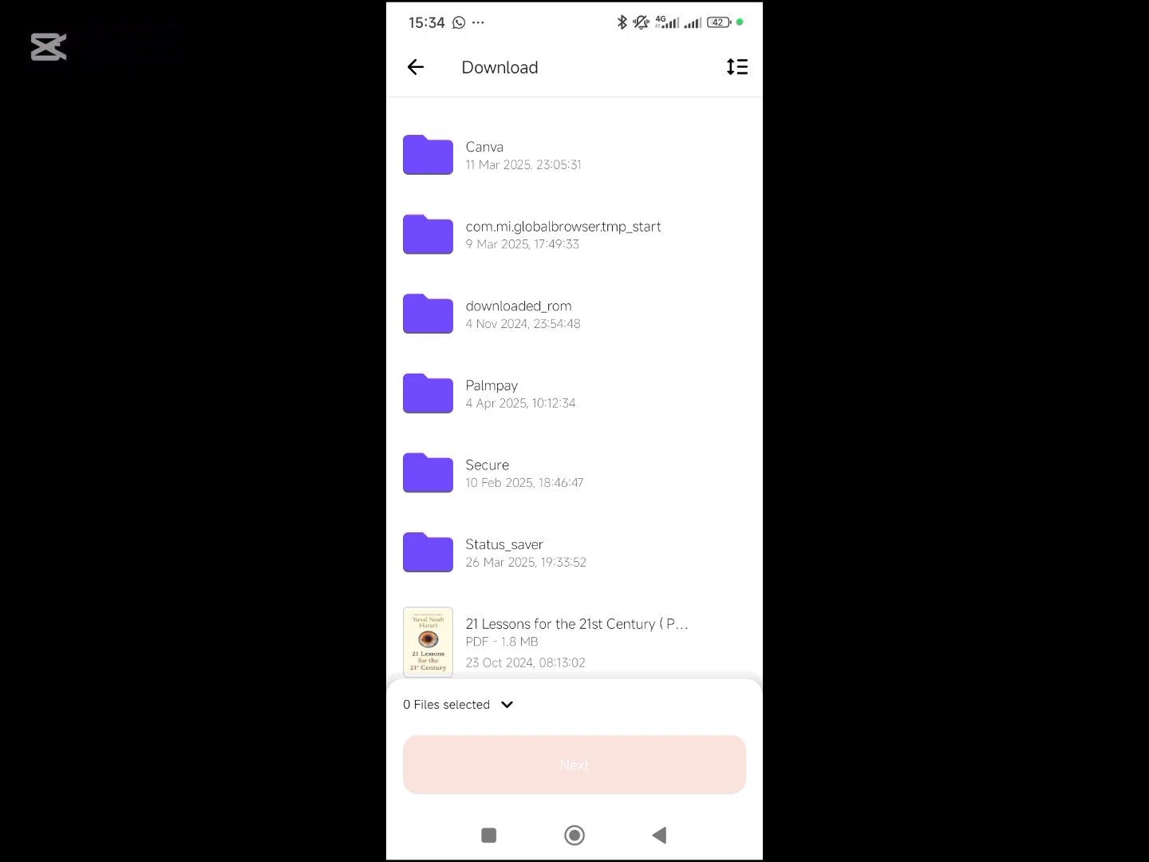
scroll("down", 3)
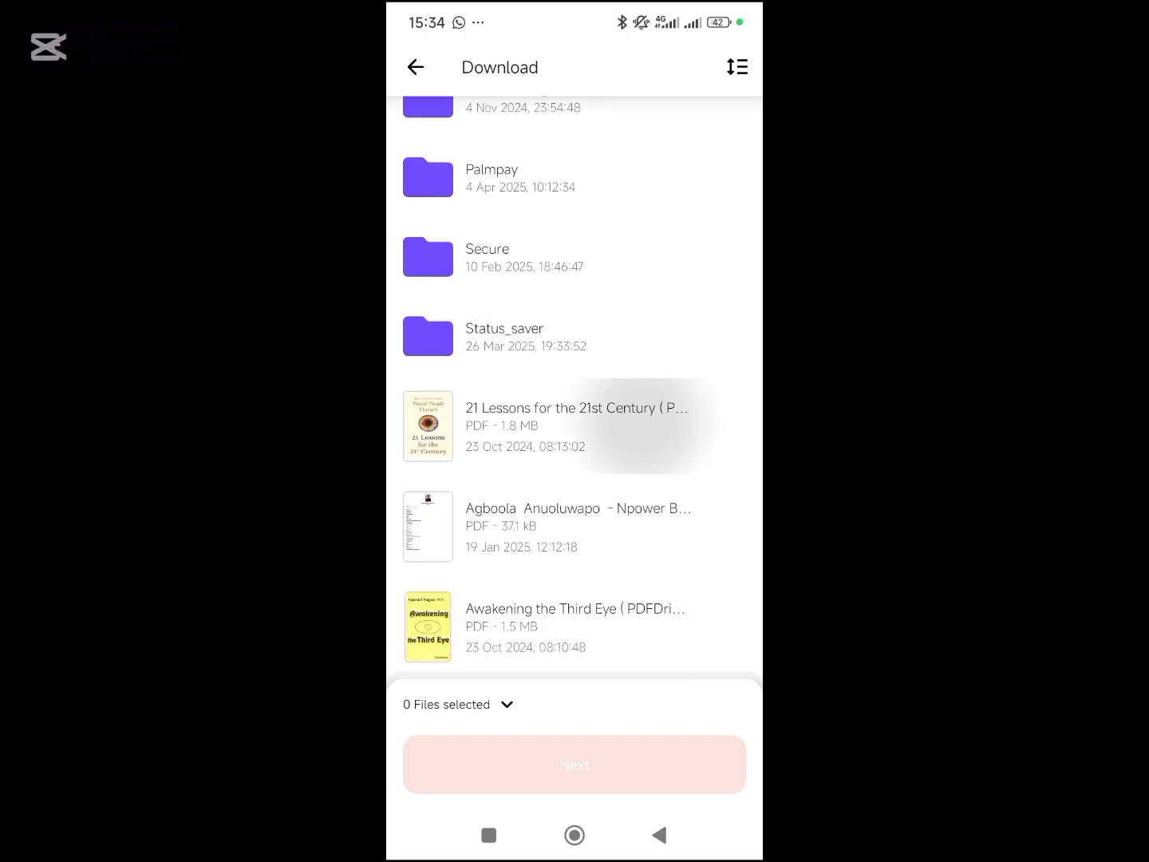
left_click(574, 426)
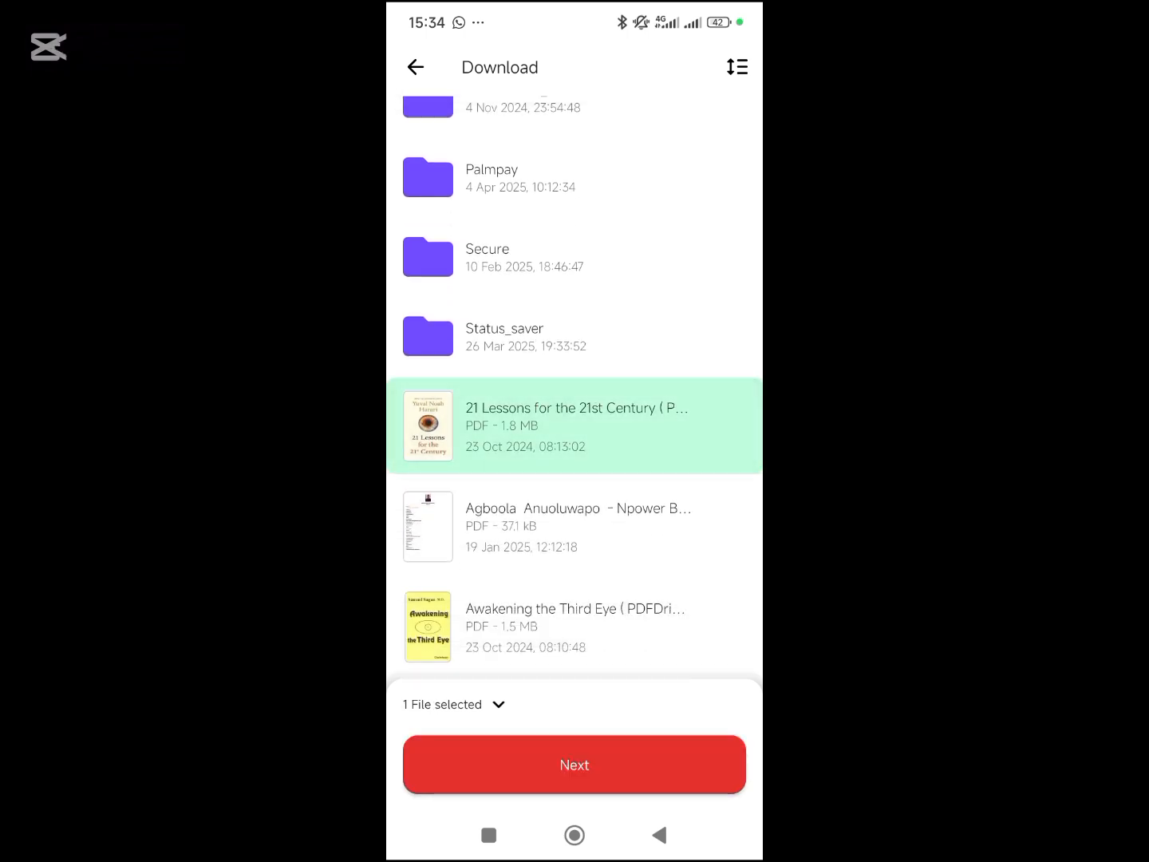
left_click(574, 763)
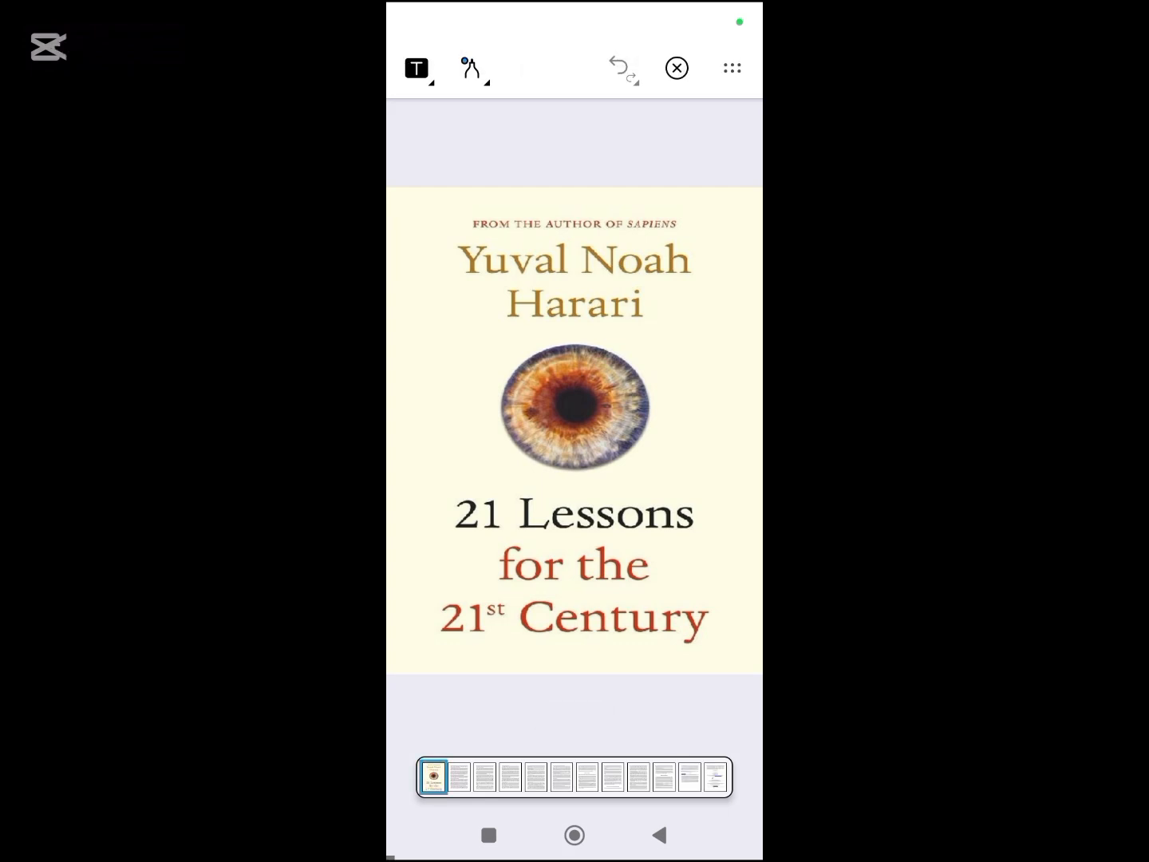
- Turn on text highlighting and highlight the emails-during-meals passage on page 3
left_click(415, 68)
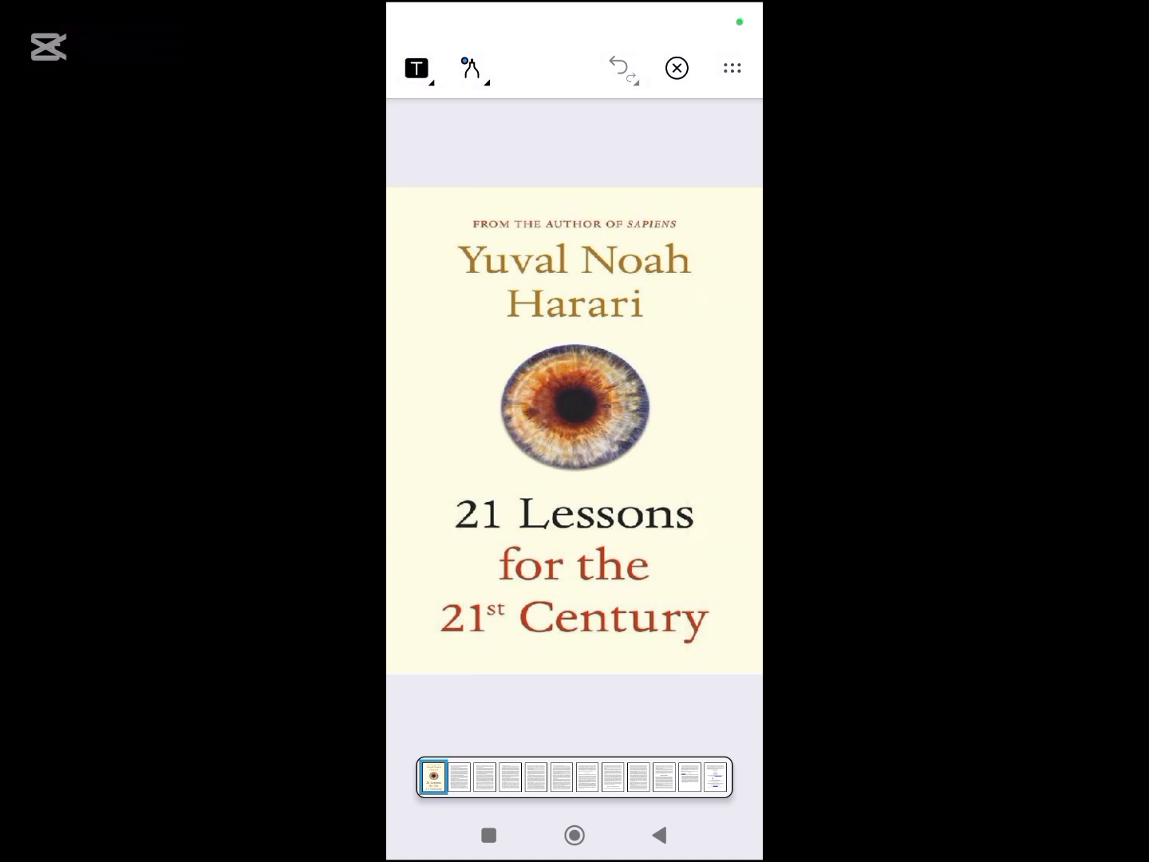
left_click(416, 67)
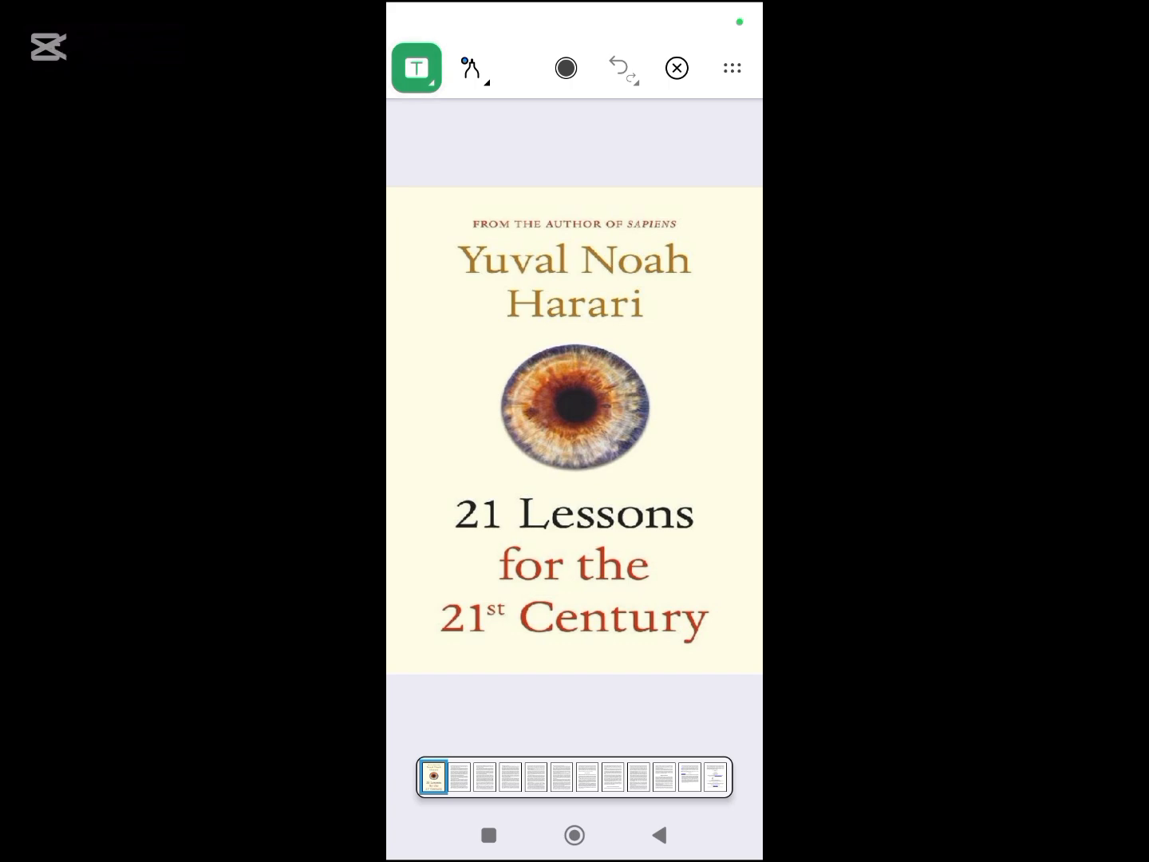
left_click(493, 776)
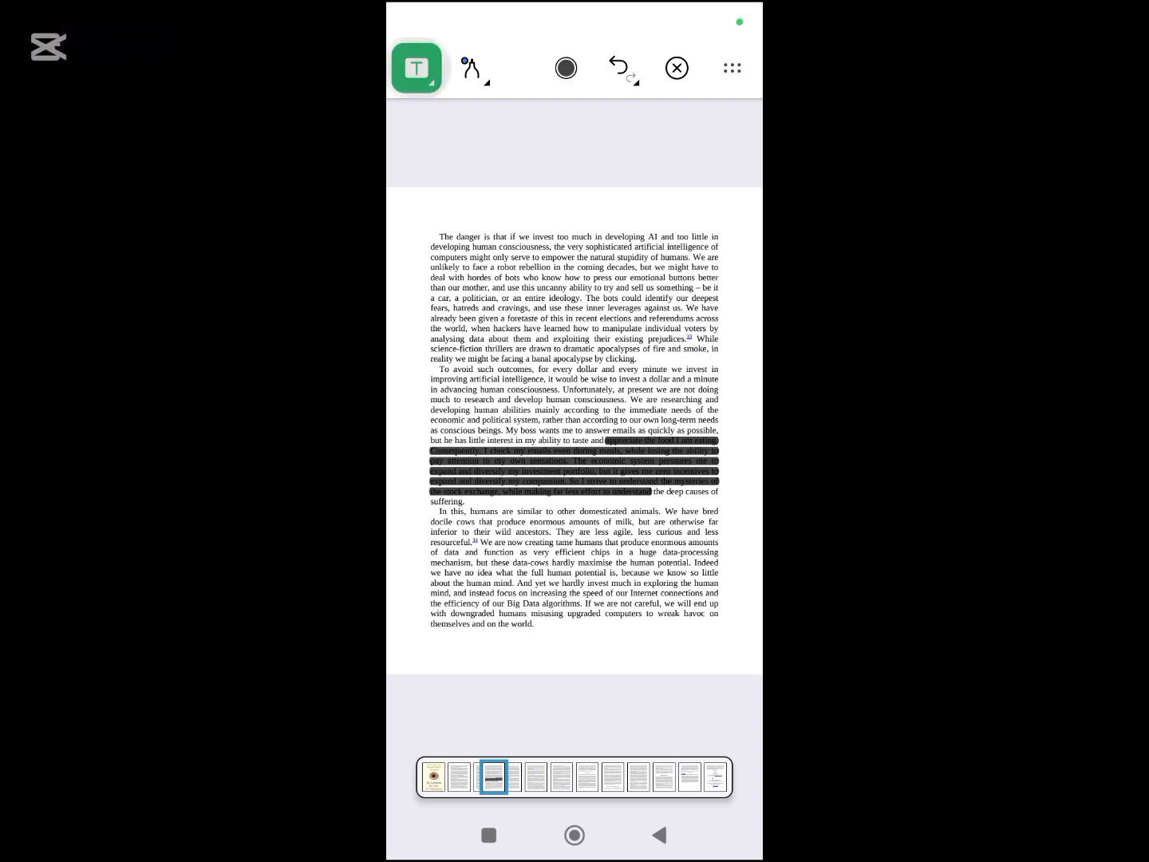
- Switch the highlight colour to yellow, undo page three's highlights, and select freehand drawing
left_click(565, 68)
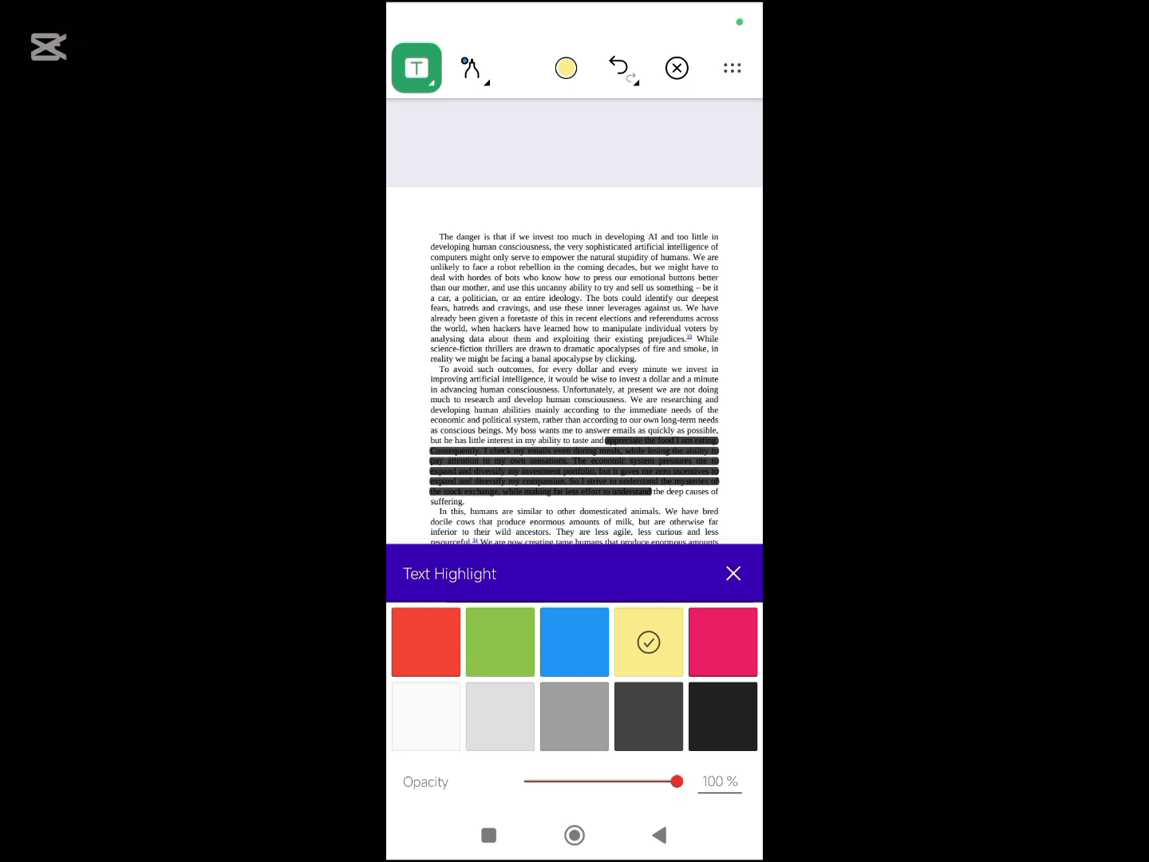
left_click(732, 573)
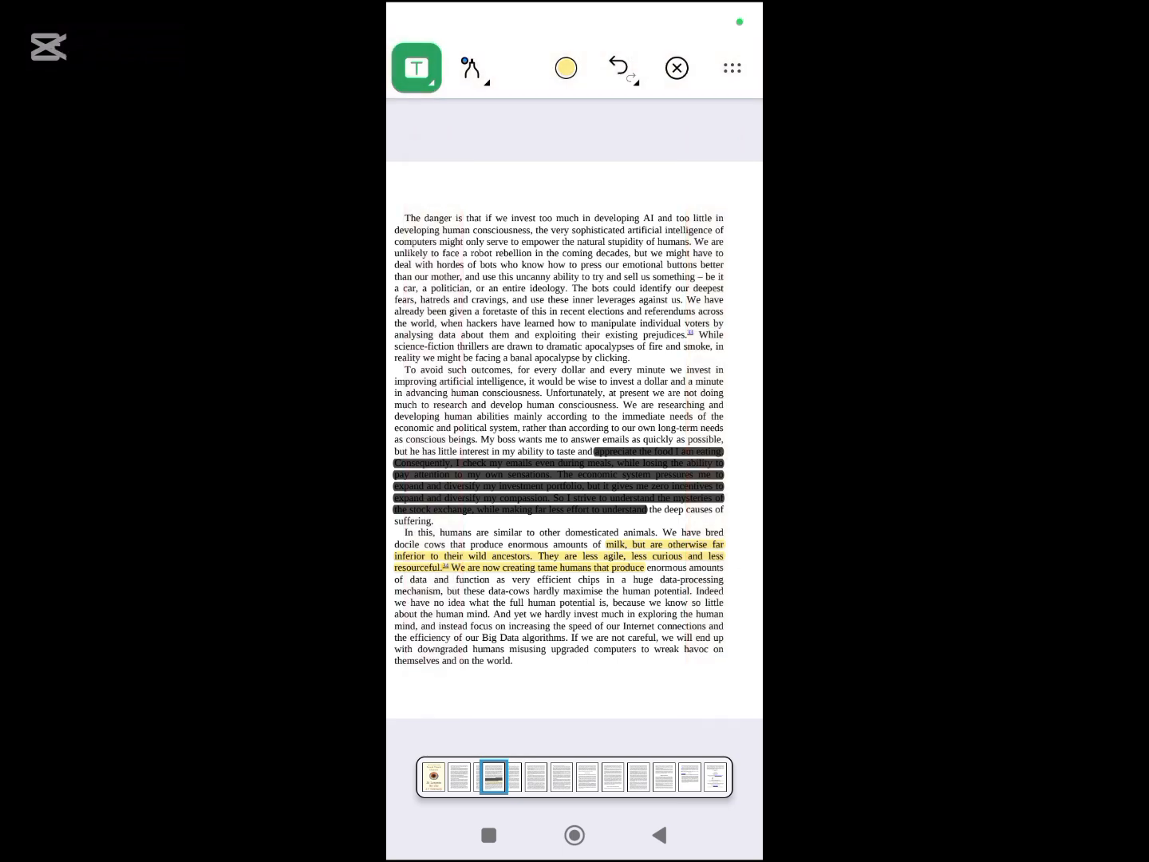
left_click(622, 68)
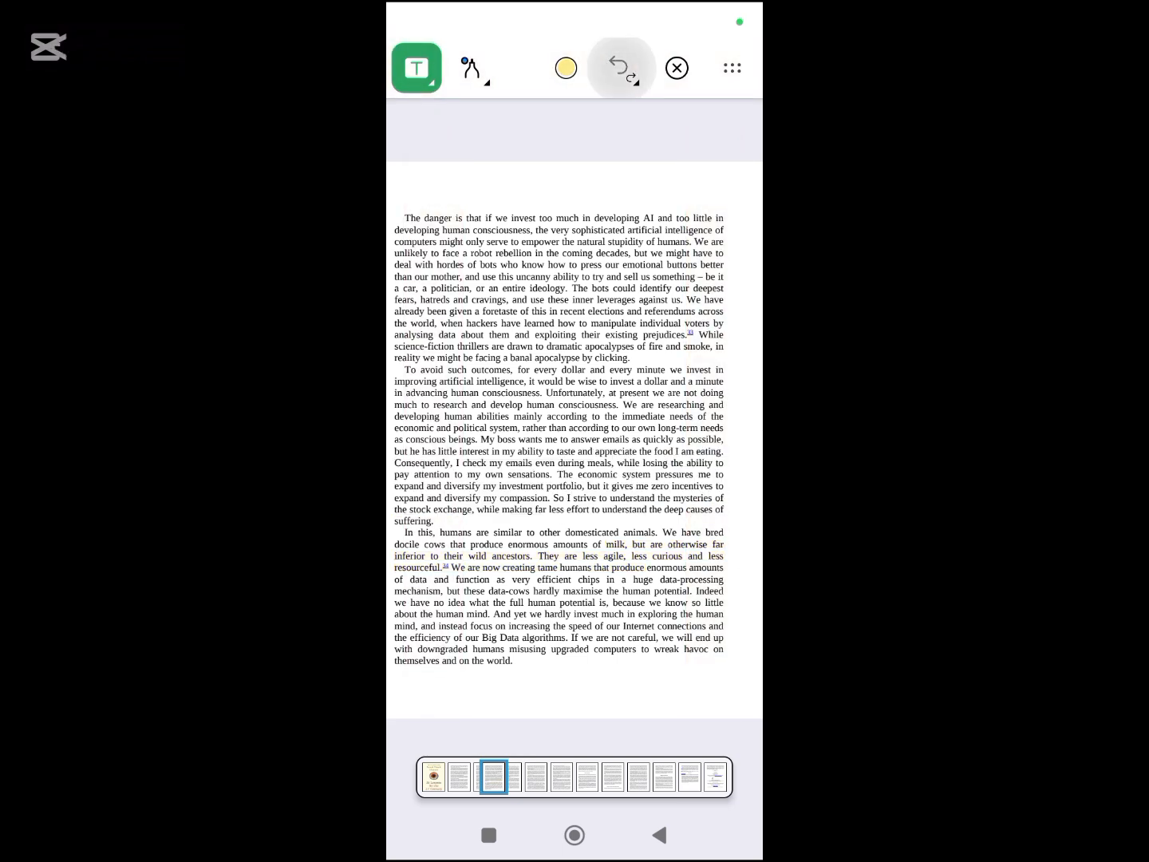
left_click(471, 67)
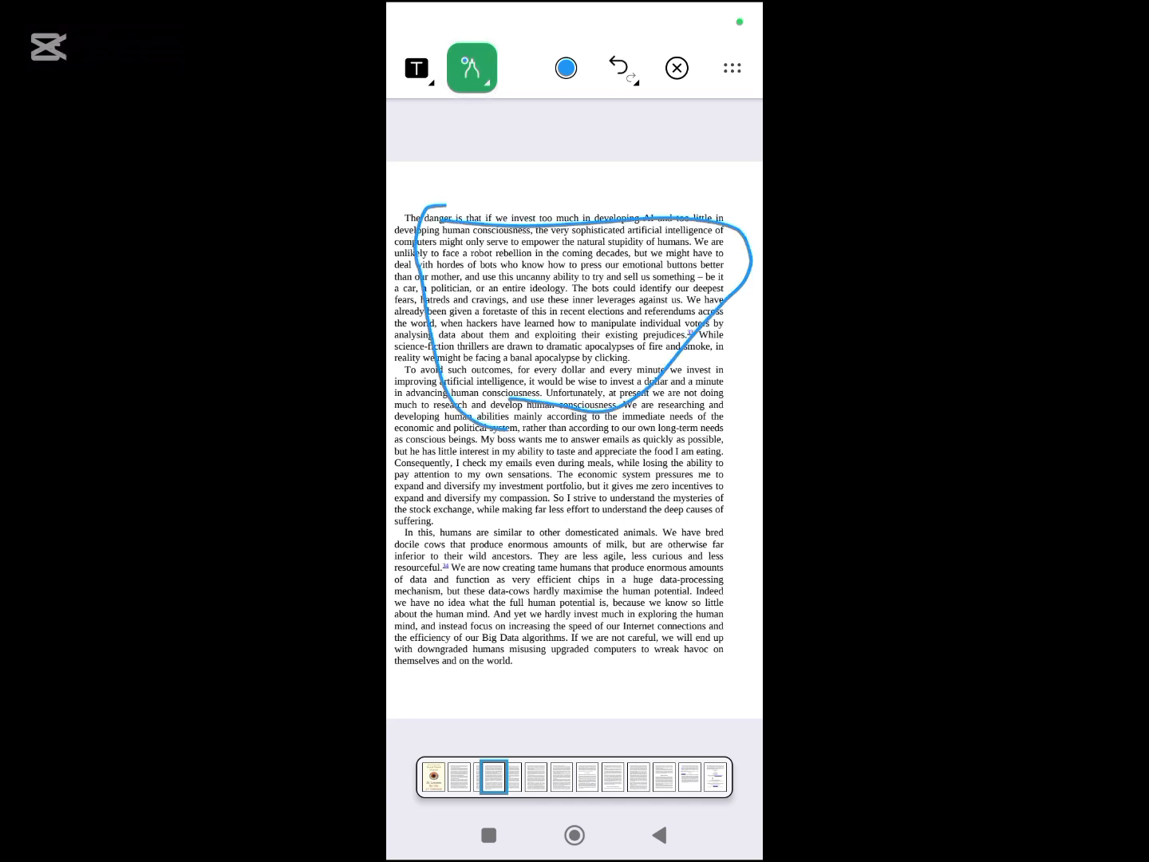
left_click(621, 67)
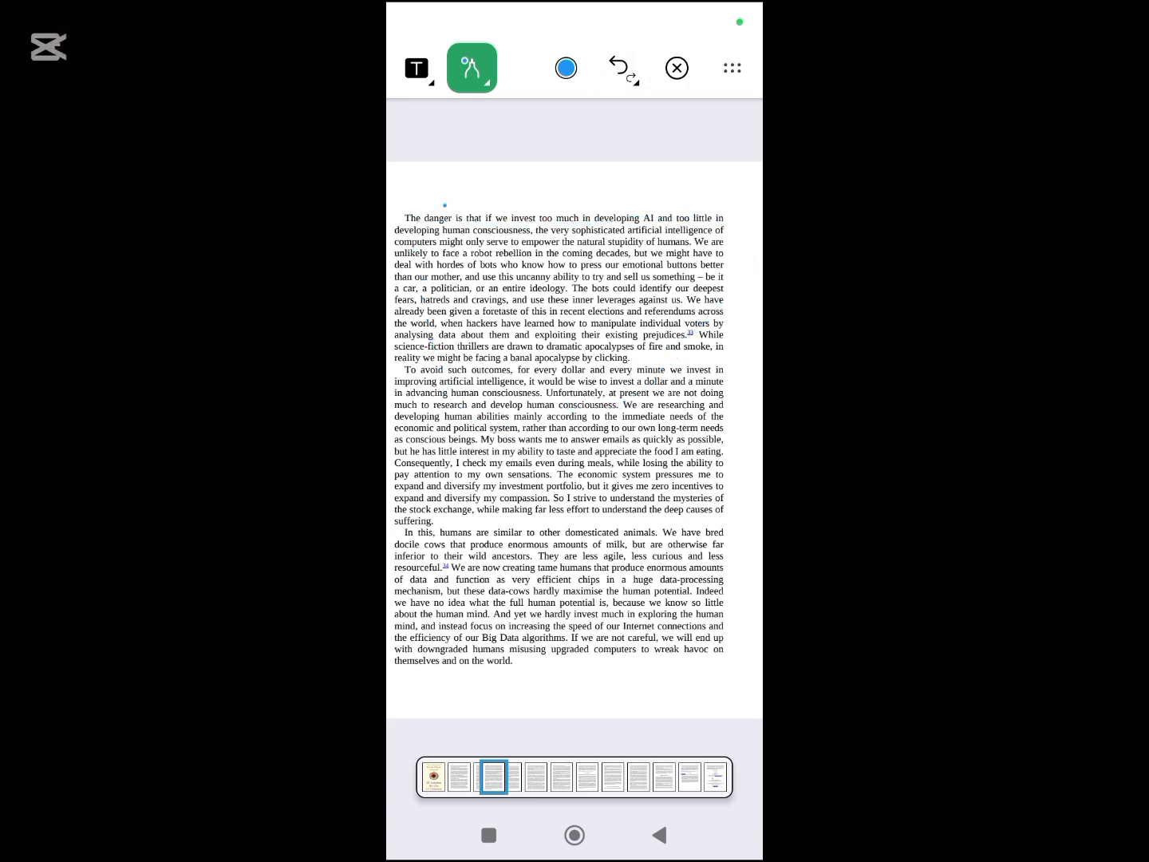